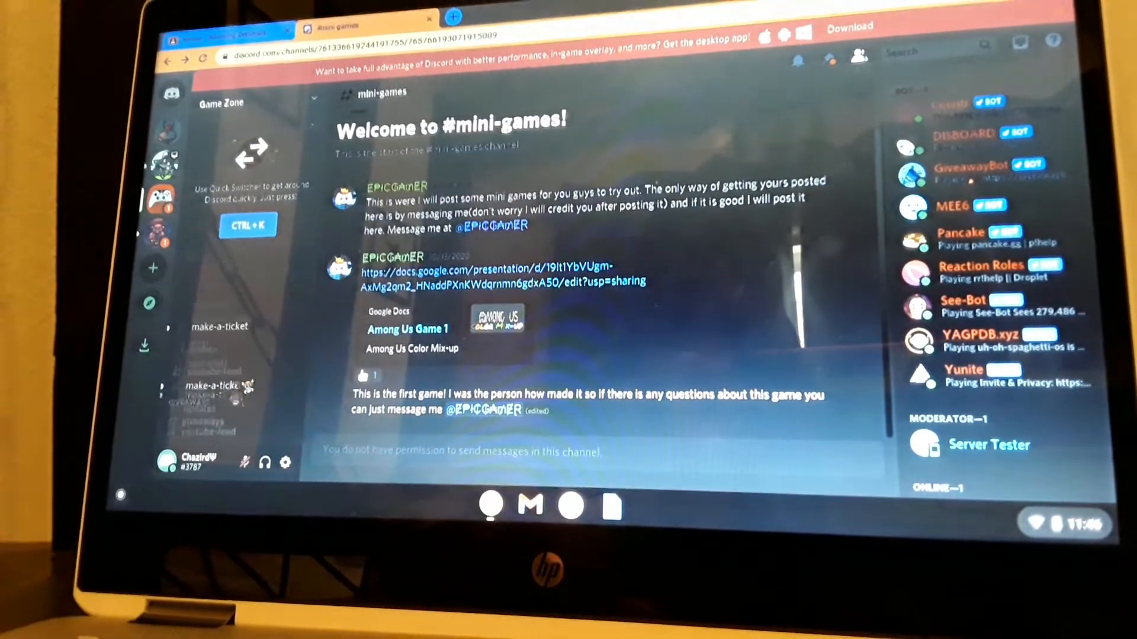
# Visit the make-a-ticket channel, then move to the empty polls channel.
pyautogui.click(210, 357)
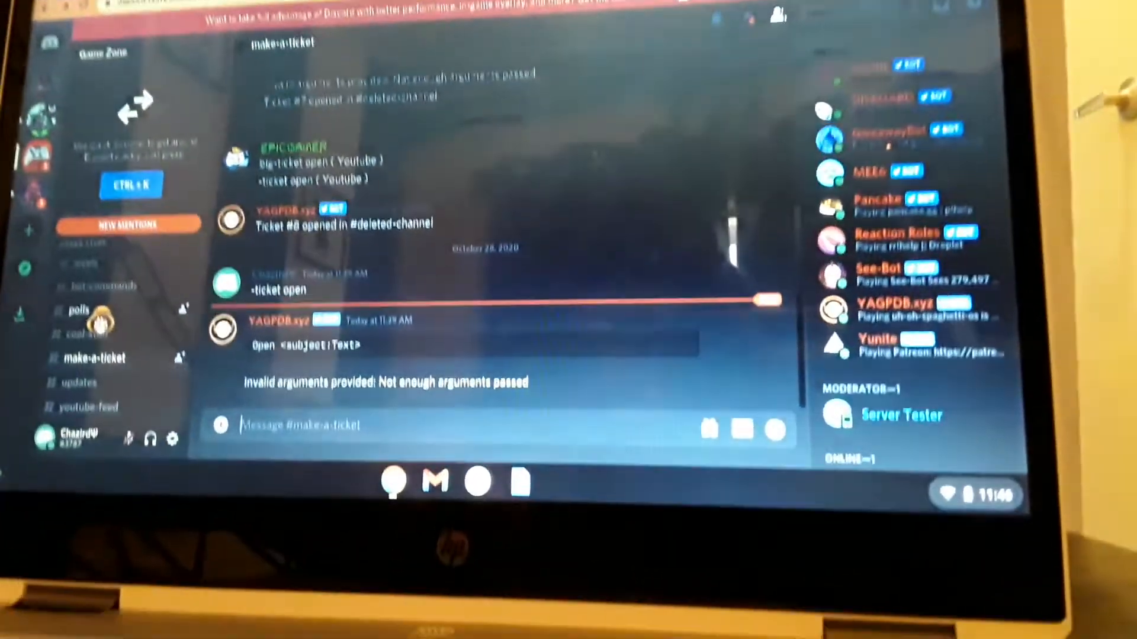
pyautogui.click(72, 308)
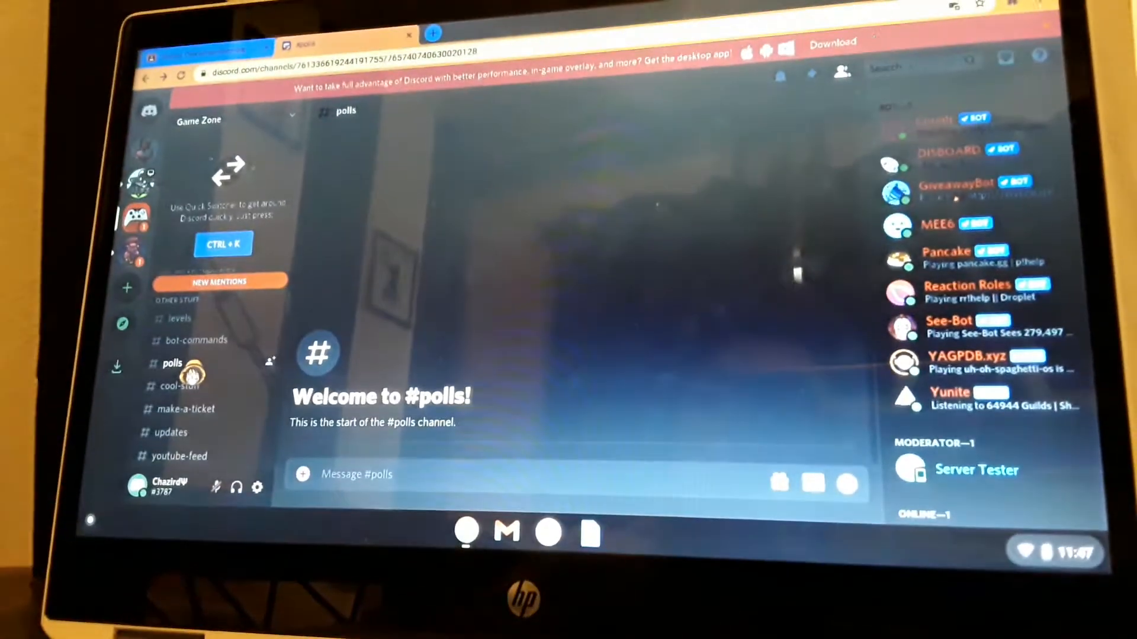
# Browse the levels channel's MEE6 messages and bot-commands list, then land on updates.
pyautogui.click(177, 317)
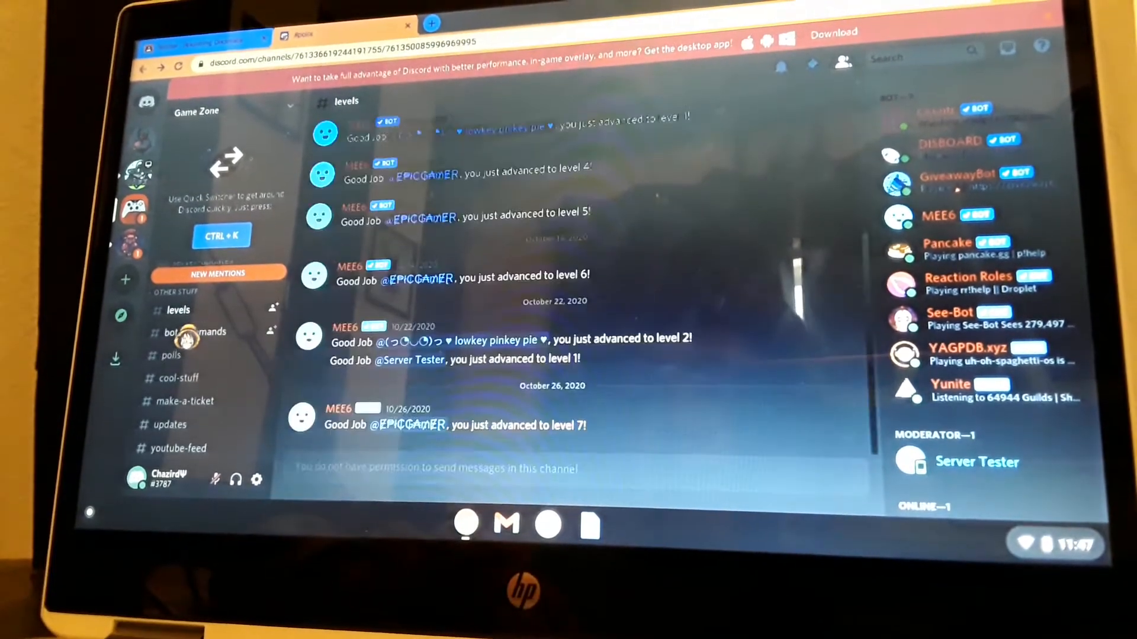
pyautogui.click(192, 332)
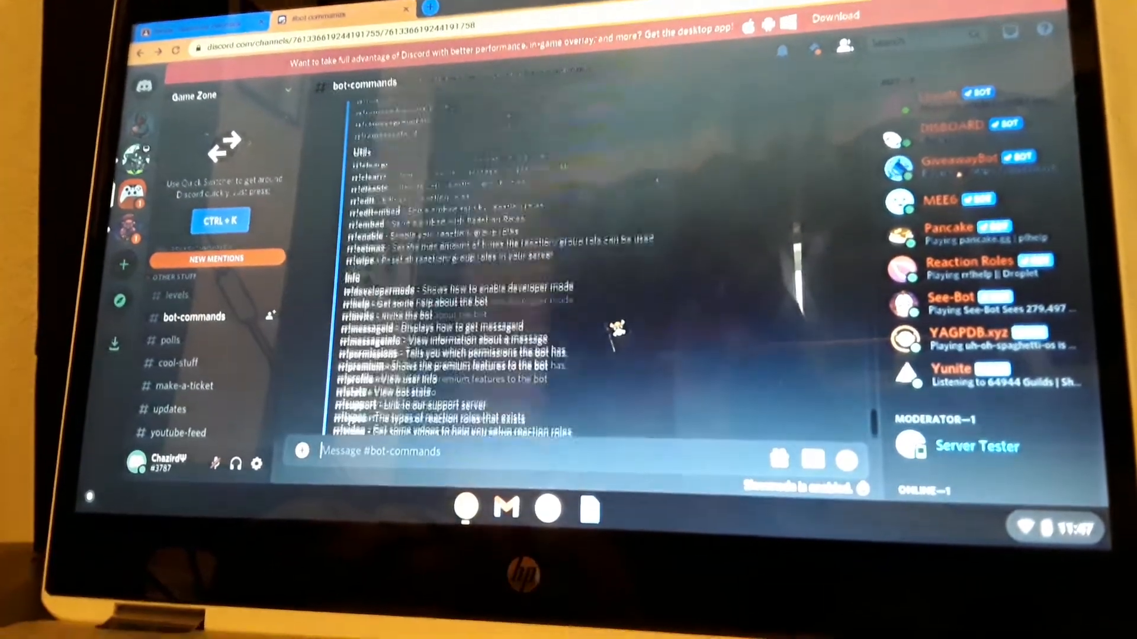
pyautogui.click(175, 295)
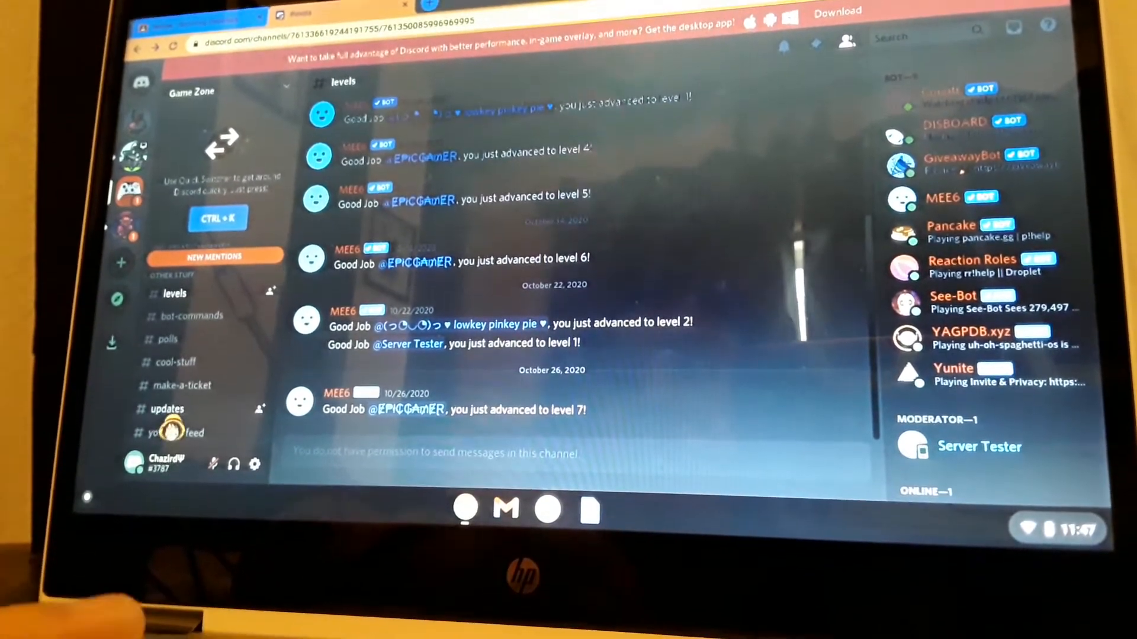
pyautogui.click(167, 411)
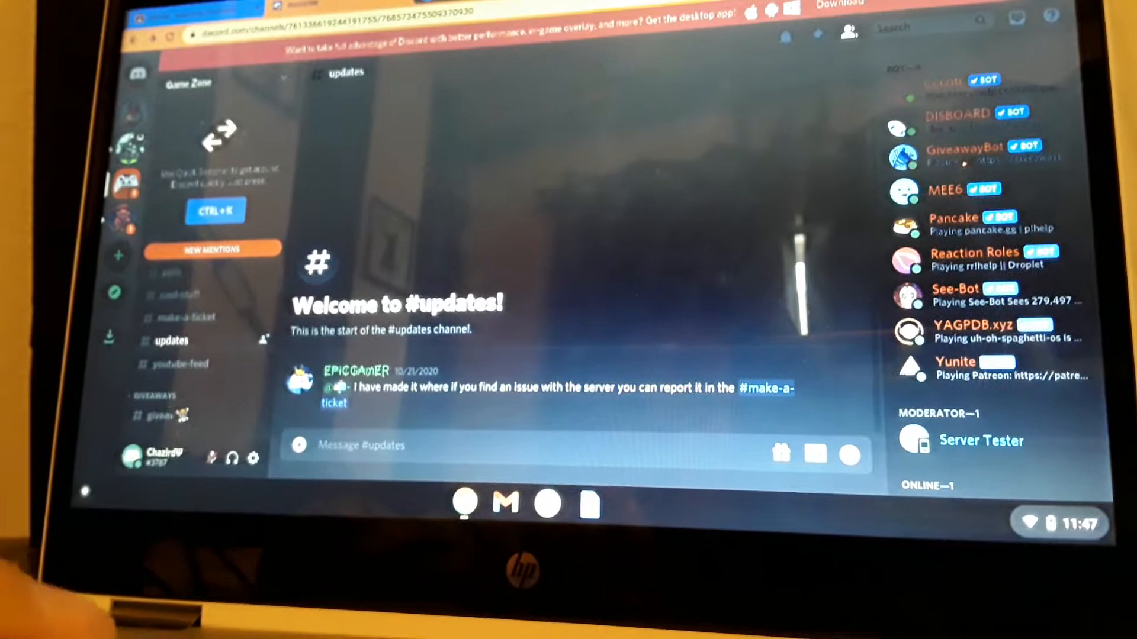
# Visit giveaways and general, then other-game-moments, which triggers a microphone-access-denied notice.
pyautogui.click(174, 420)
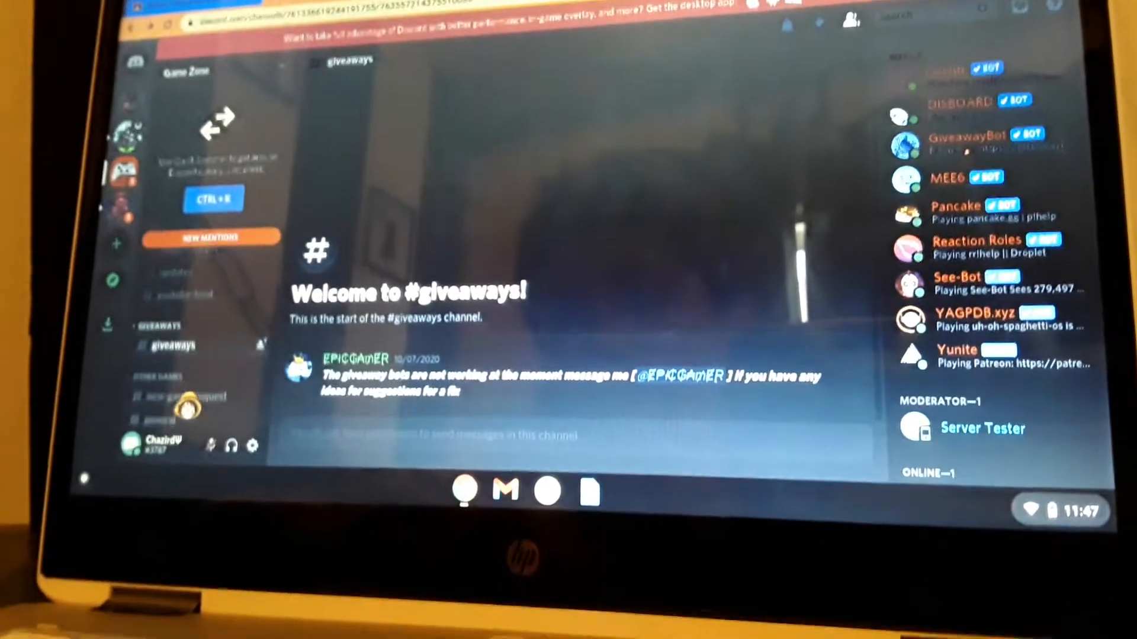
pyautogui.click(160, 436)
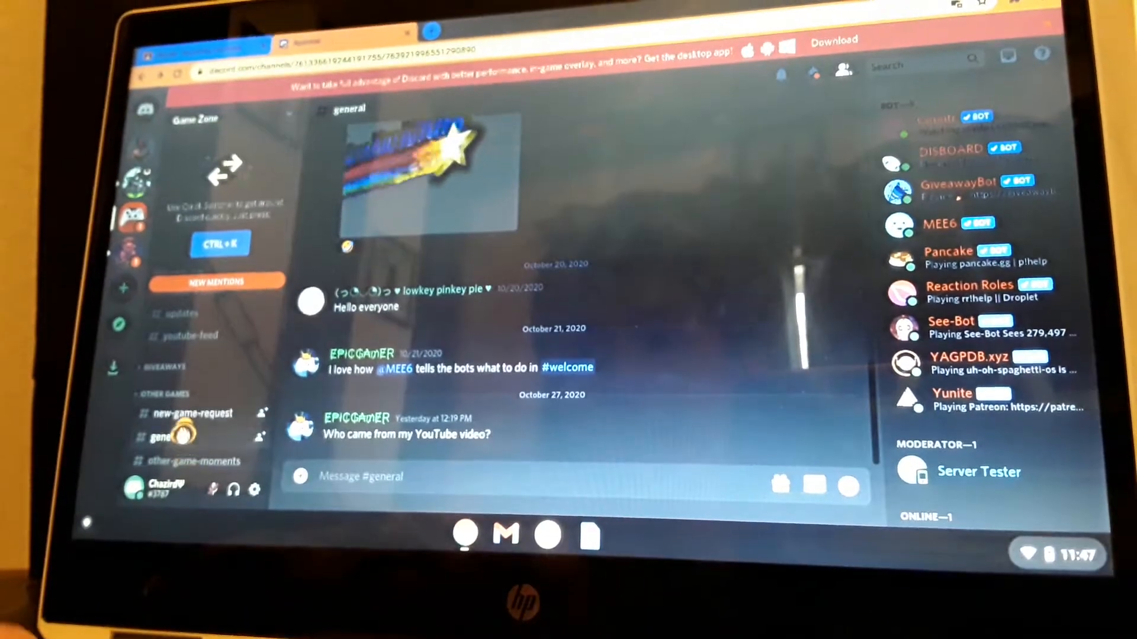
pyautogui.click(193, 413)
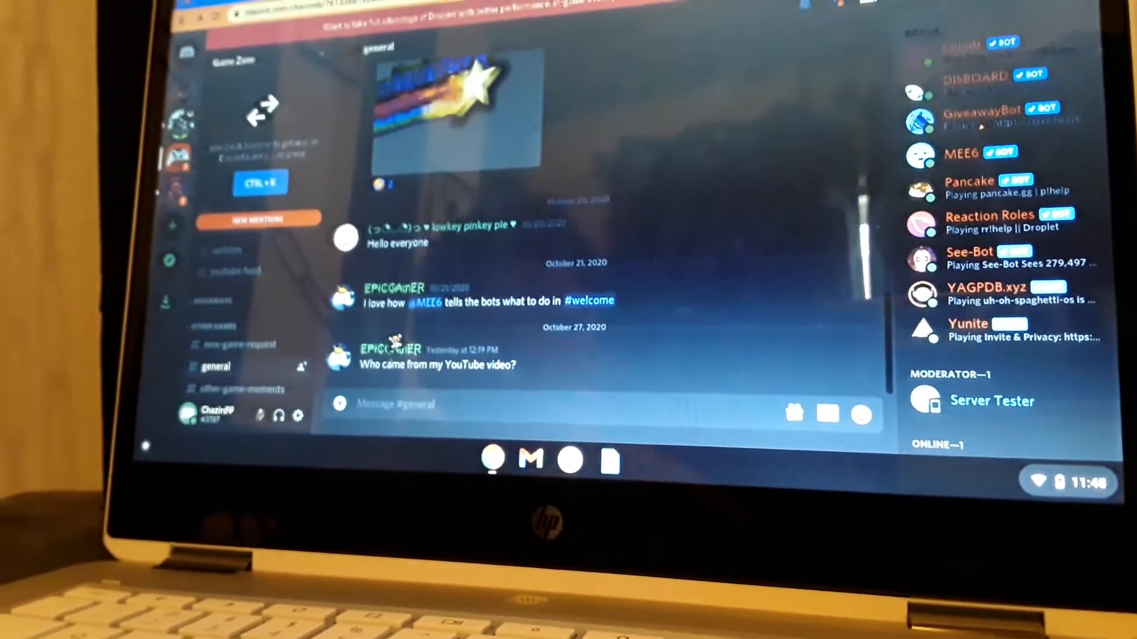
pyautogui.click(244, 390)
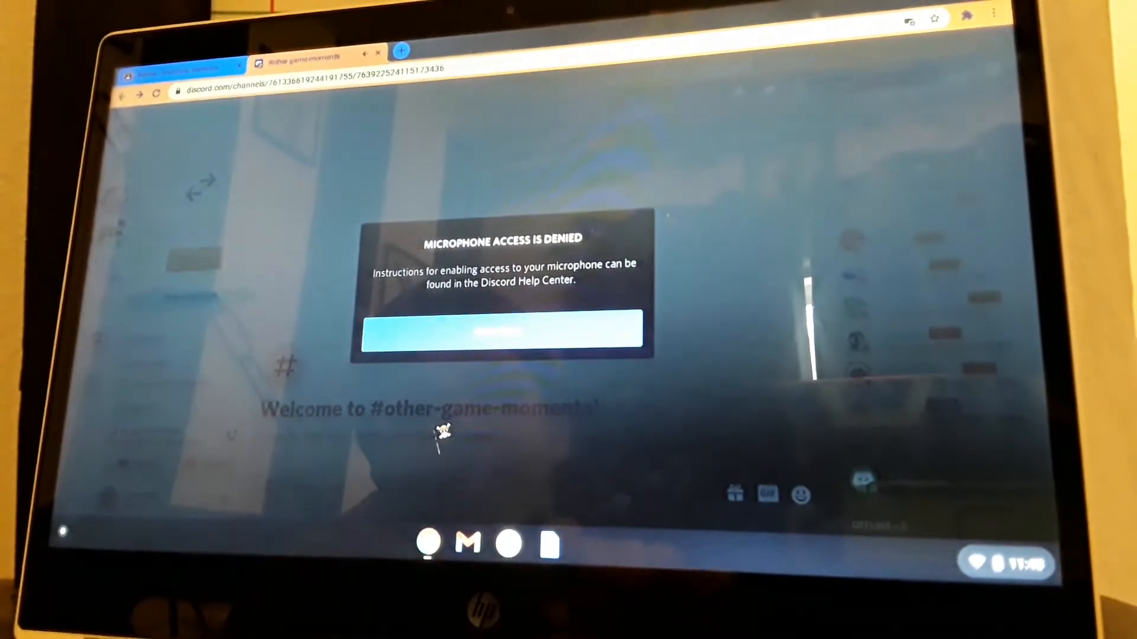
# Dismiss the microphone notice, view among-us-moments, then reach mini-games with the Google Slides link.
pyautogui.click(500, 330)
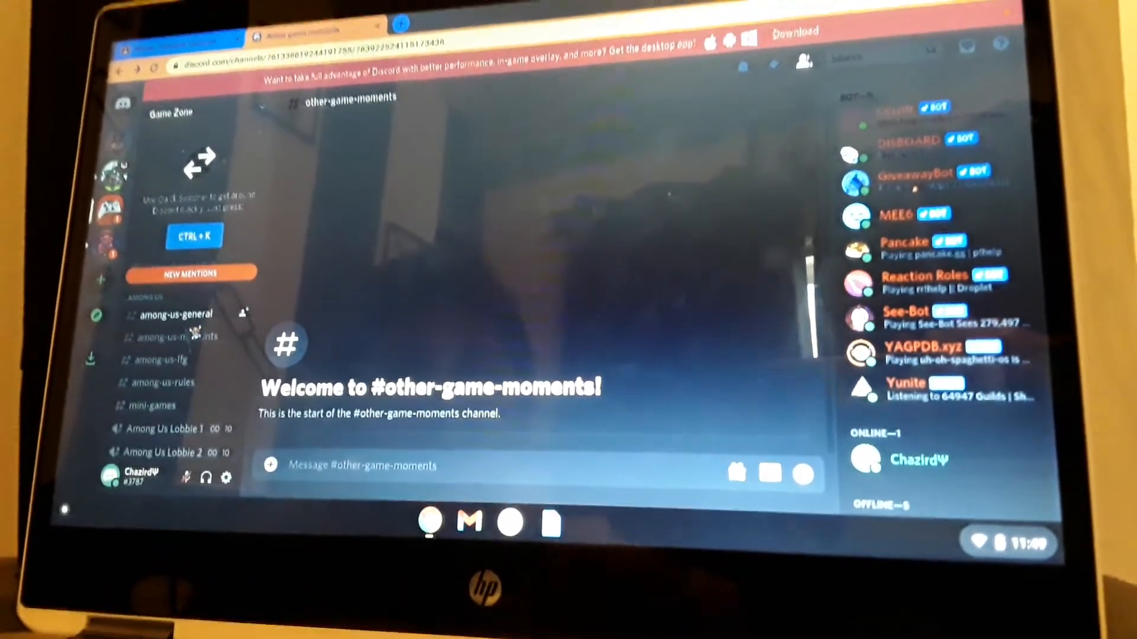
pyautogui.click(174, 331)
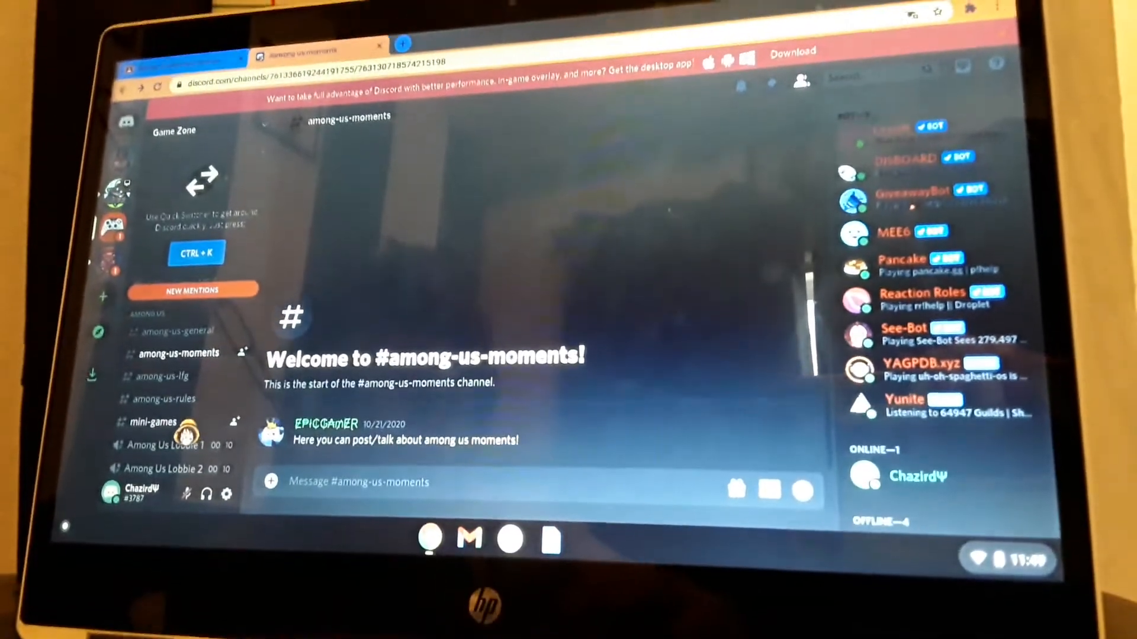
pyautogui.click(153, 422)
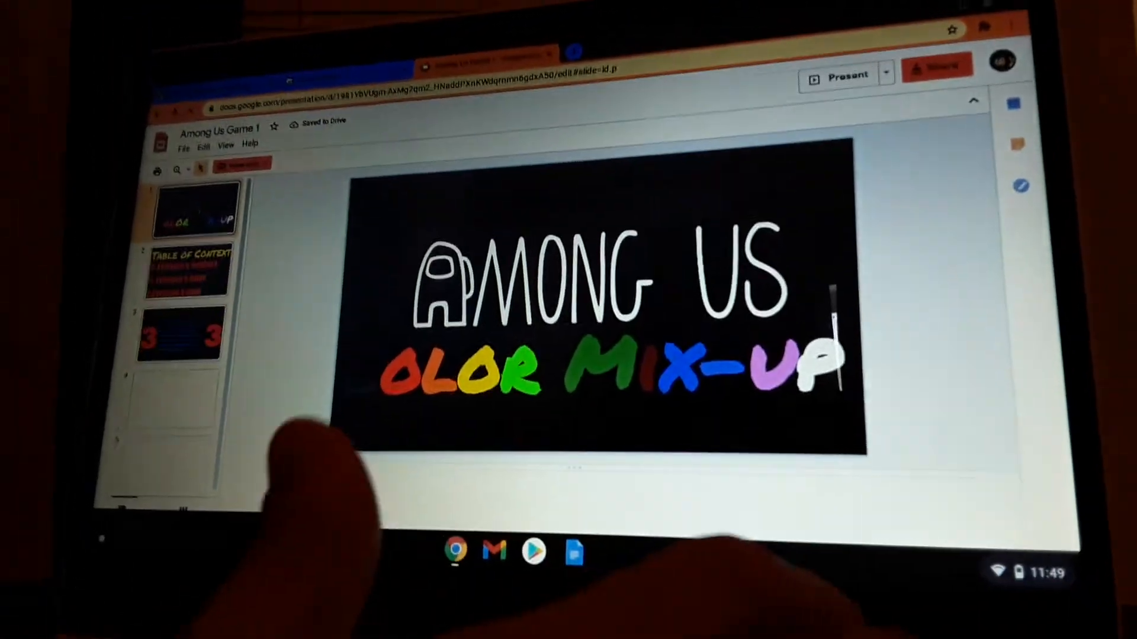
# Look over the Among Us Color Mix-Up slideshow and return to Discord's mini-games channel.
pyautogui.click(181, 334)
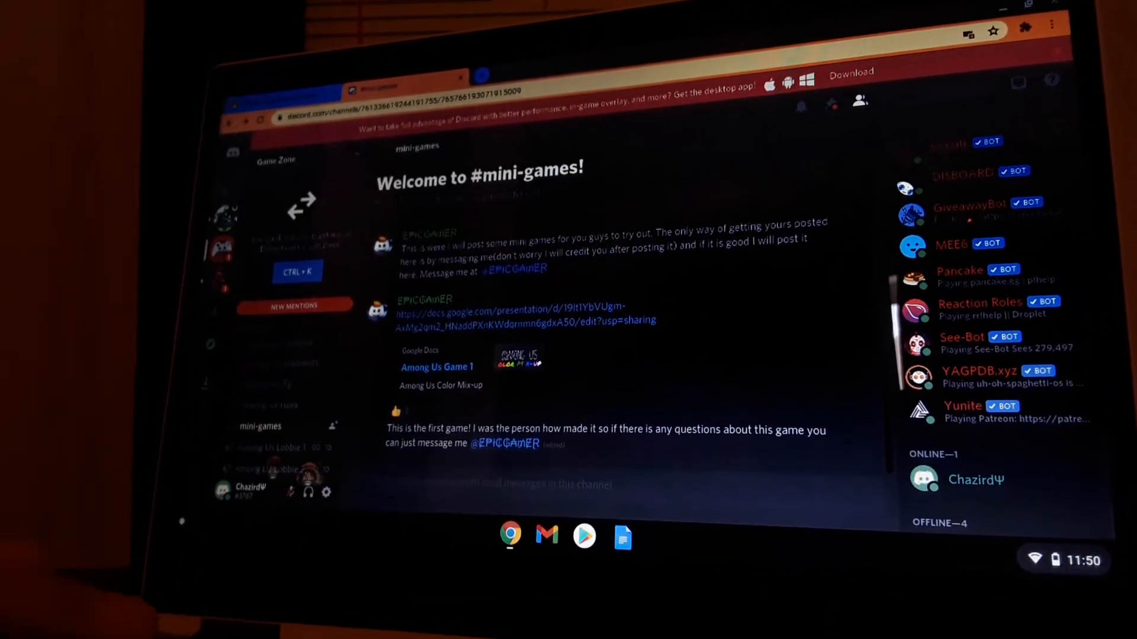
# Visit battle-royal-moments, then item-shop showing Yunite's Current Item Shop post.
pyautogui.click(270, 412)
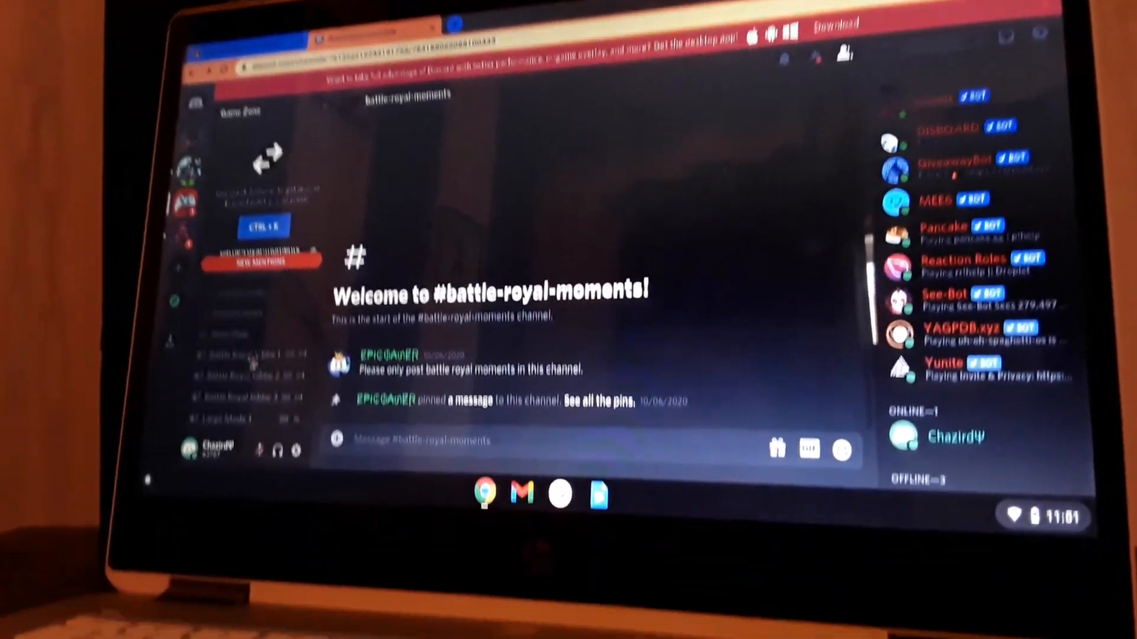
pyautogui.click(236, 313)
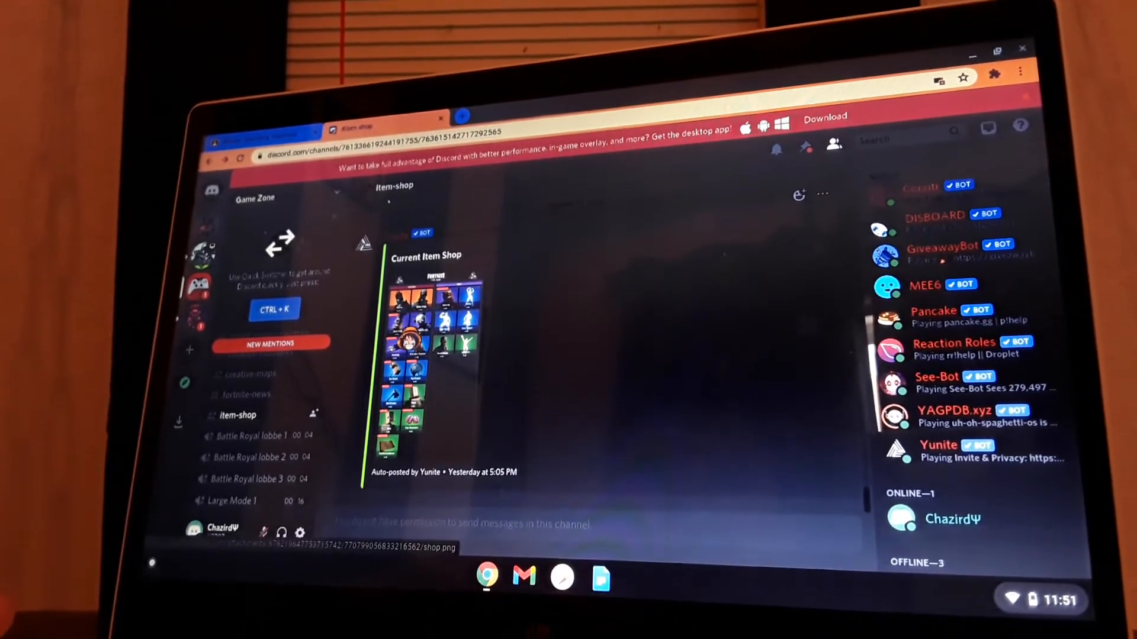
# Try a voice lobby, dismiss the microphone notice, view missions, then reach stw-giveaways' grave digger giveaway.
pyautogui.click(431, 348)
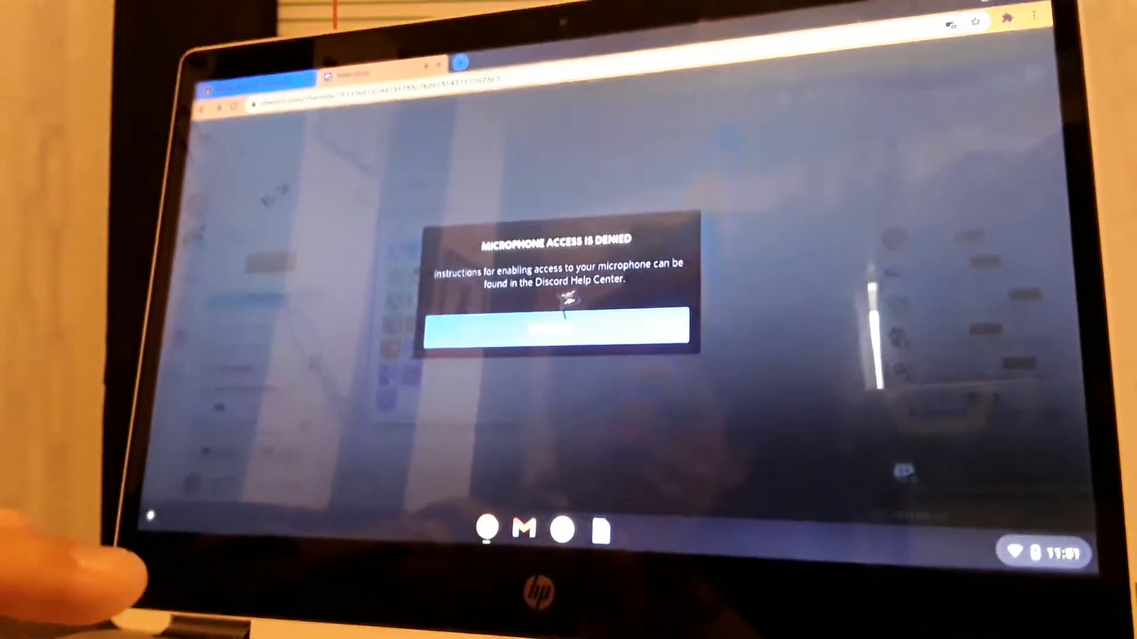
pyautogui.click(558, 328)
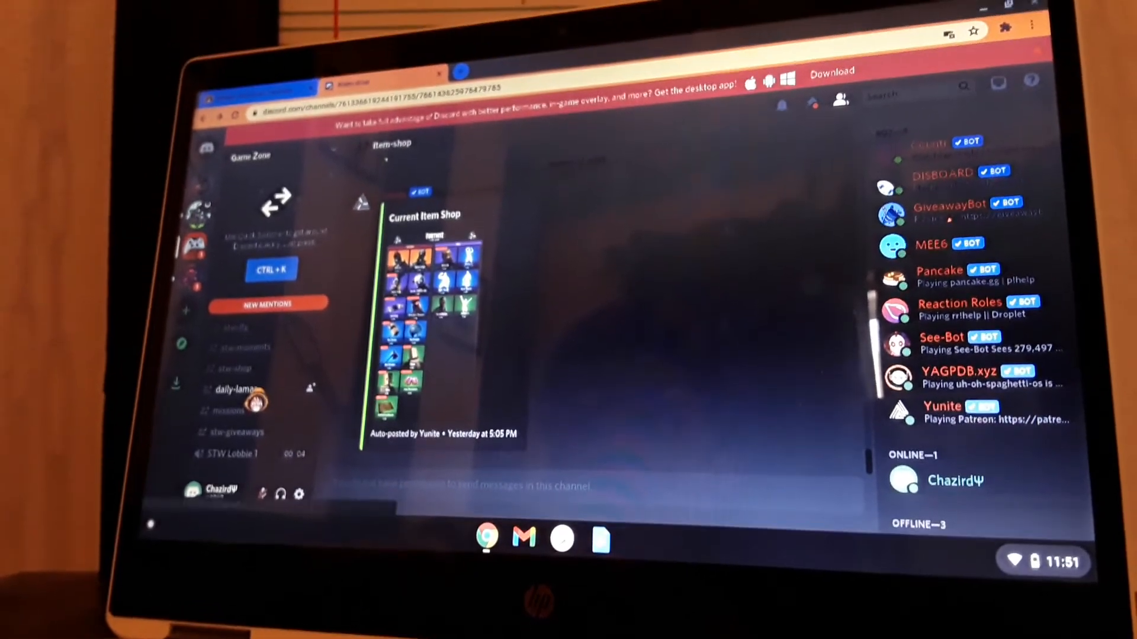
pyautogui.click(232, 410)
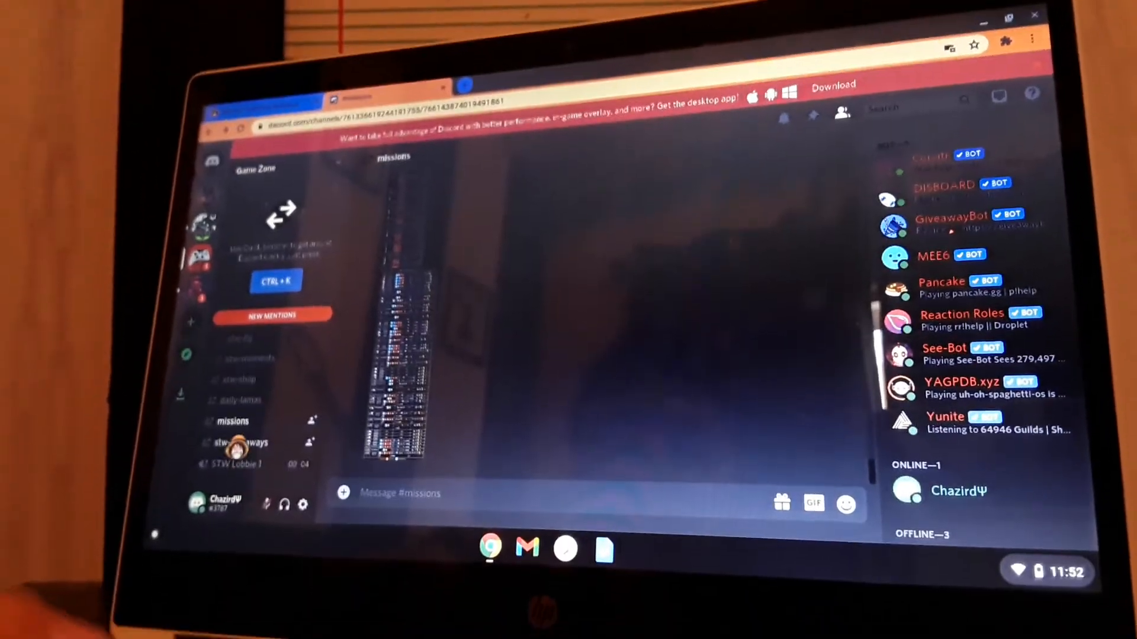
pyautogui.click(243, 443)
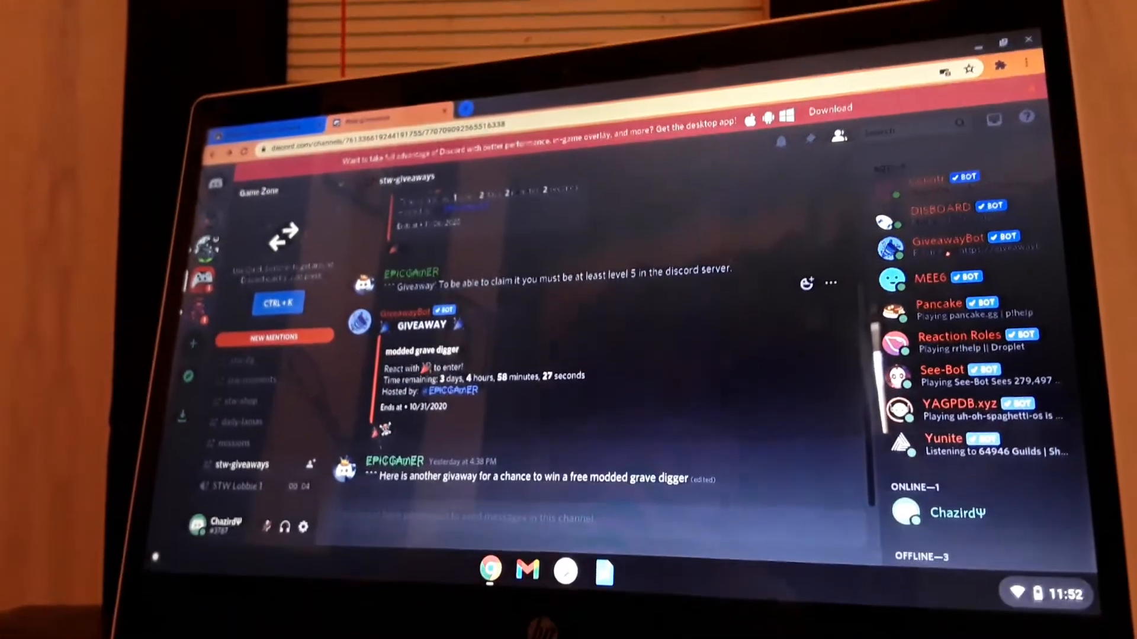